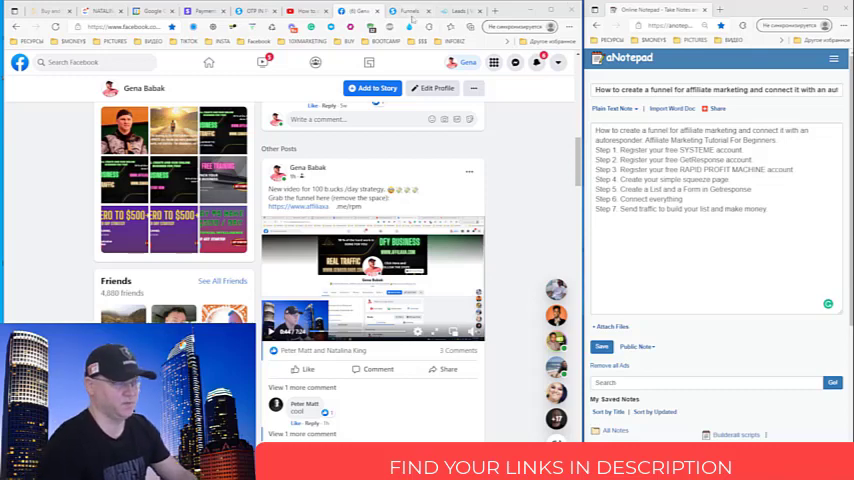
Open the RAPID PROFIT MACHINE funnel and its opt-in page in the page editor.
left_click(410, 12)
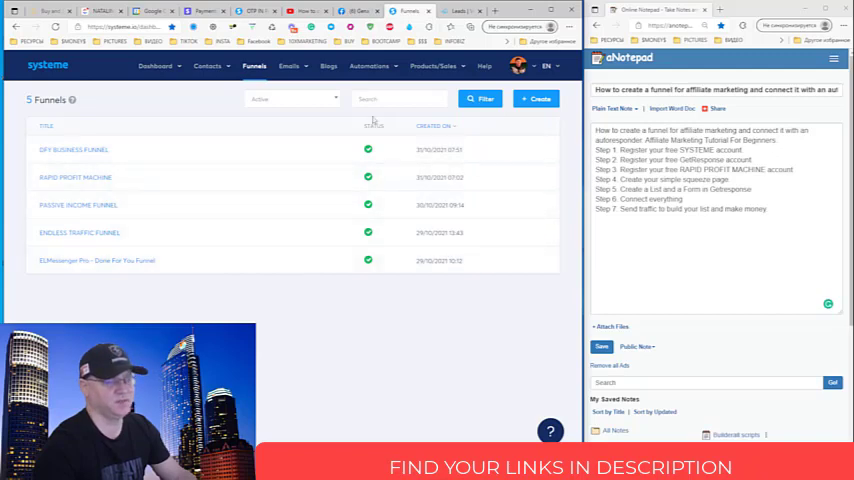
mouse_move(282, 322)
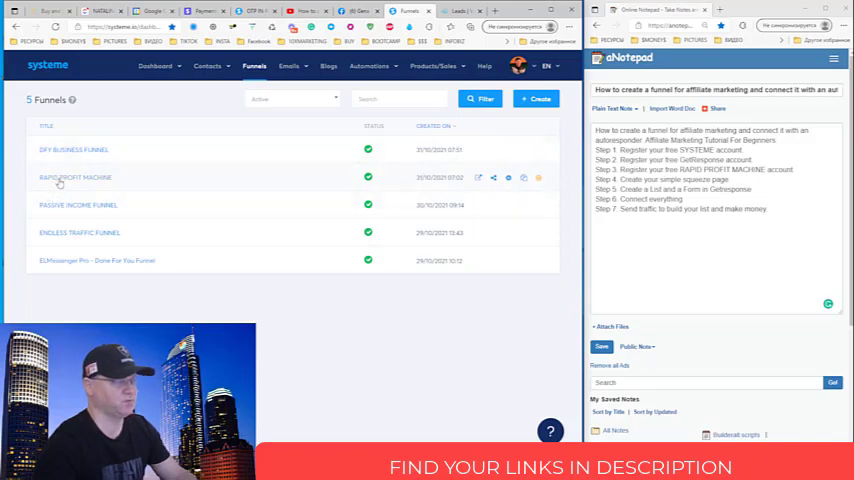
mouse_move(478, 178)
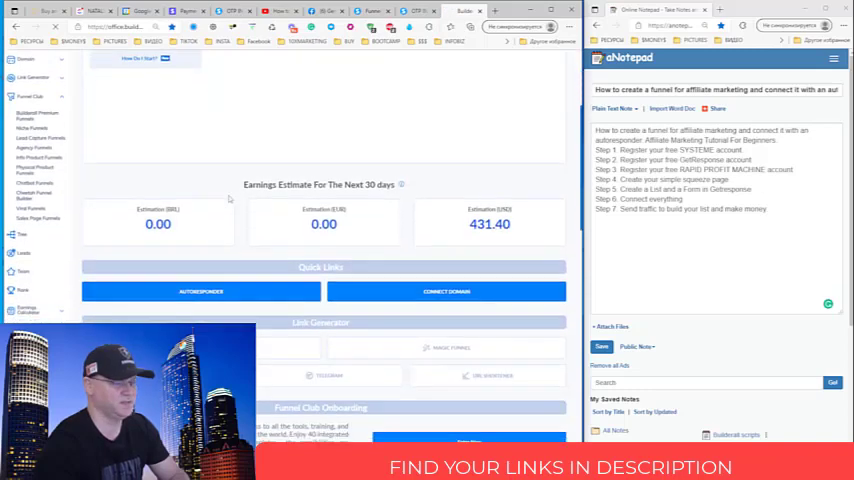
scroll("down", 3)
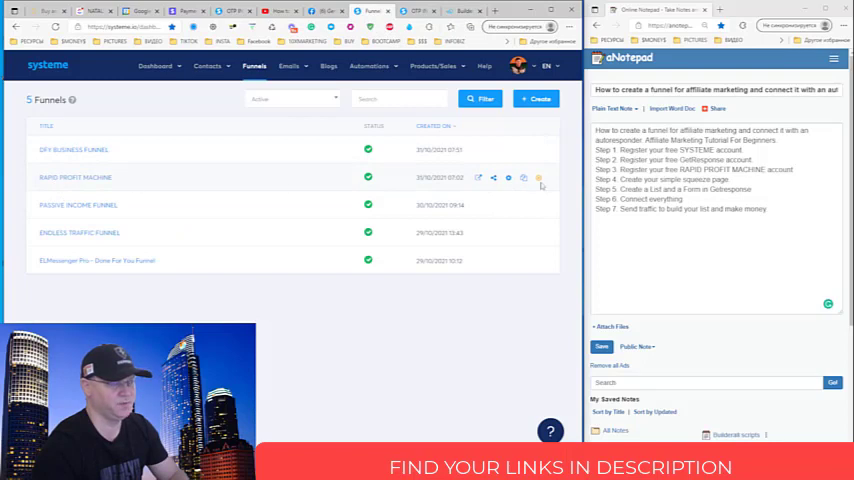
mouse_move(492, 178)
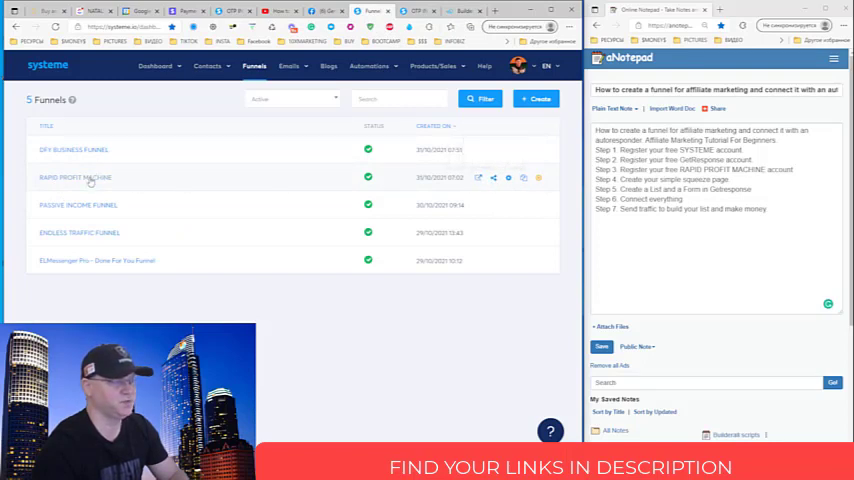
left_click(76, 176)
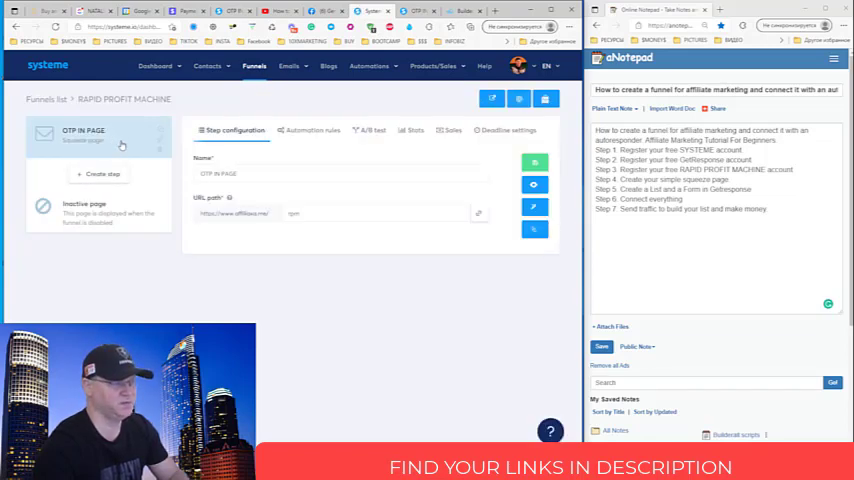
left_click(312, 130)
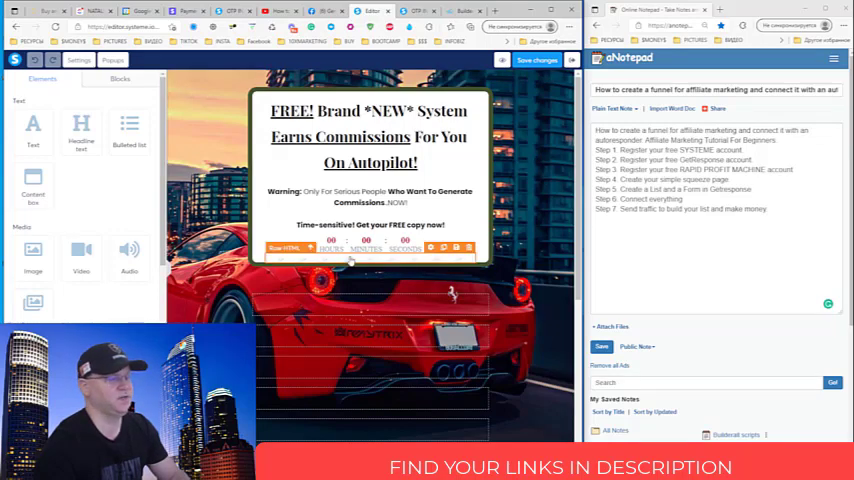
Select the form block and reveal its embedded GetResponse HTML code.
left_click(368, 258)
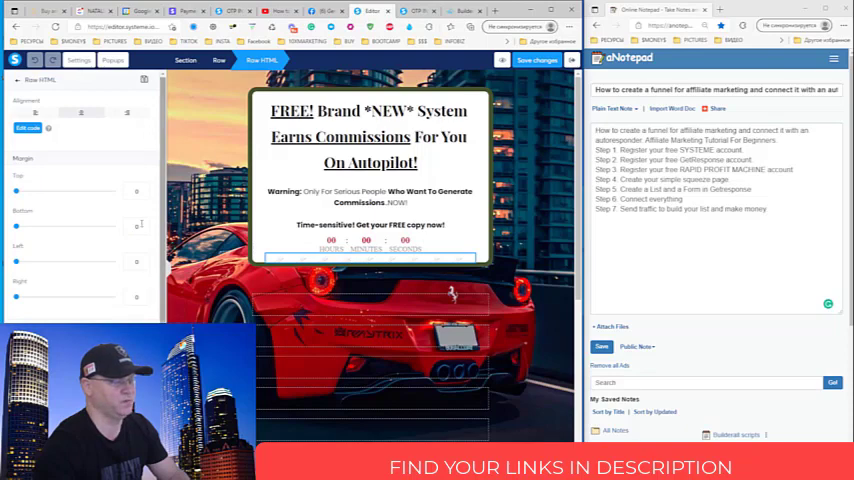
left_click(28, 128)
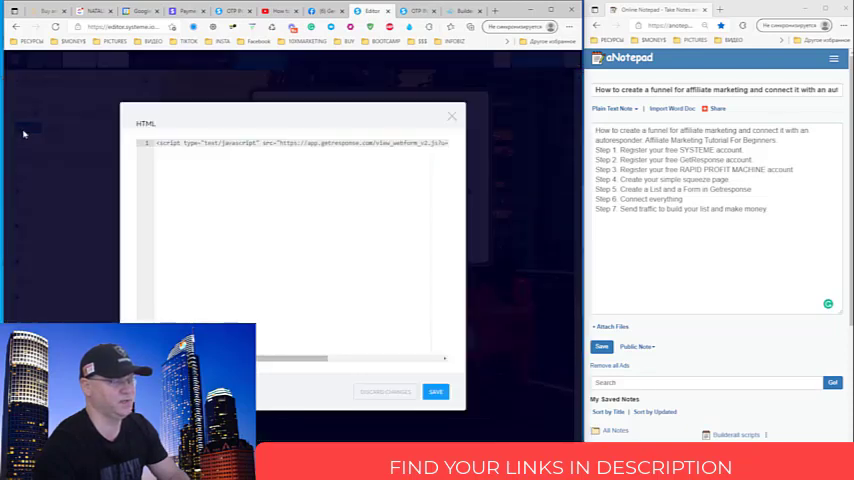
left_click(436, 392)
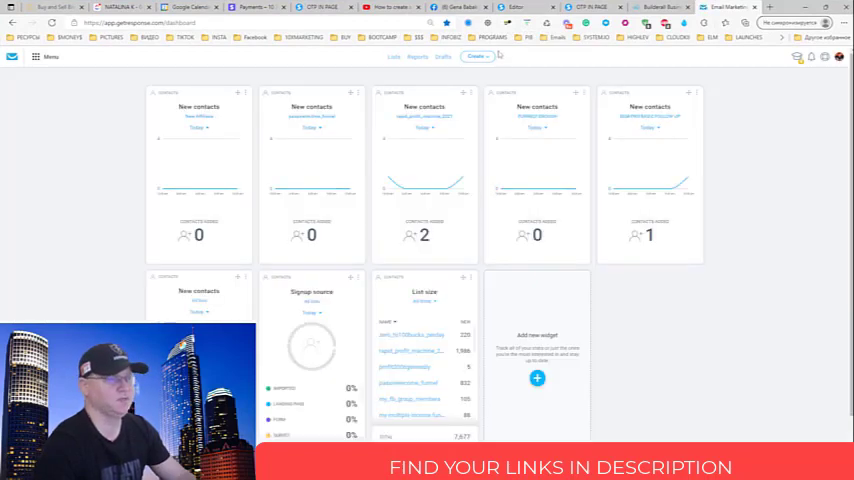
Browse the contact lists to page 2, then begin creating a new sign-up form.
left_click(476, 56)
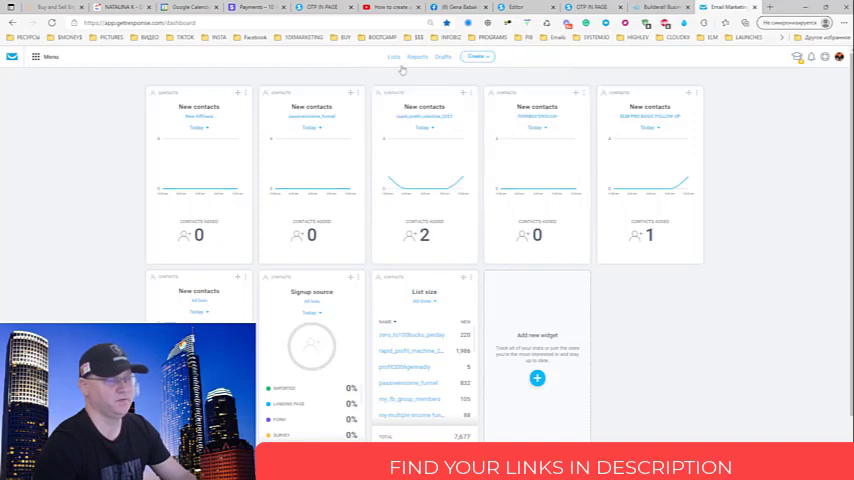
left_click(392, 56)
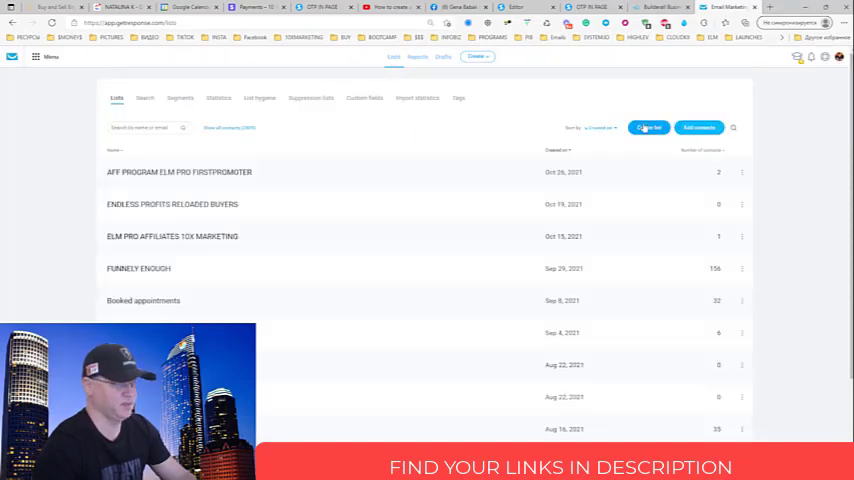
scroll("down", 3)
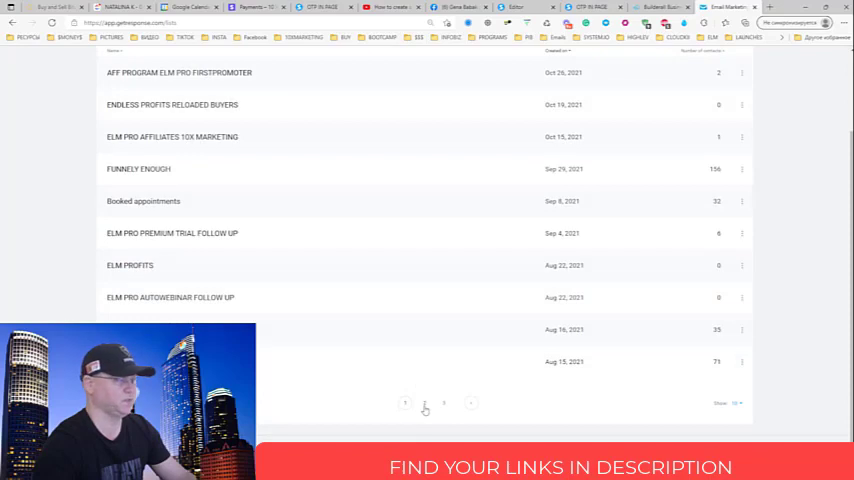
left_click(424, 404)
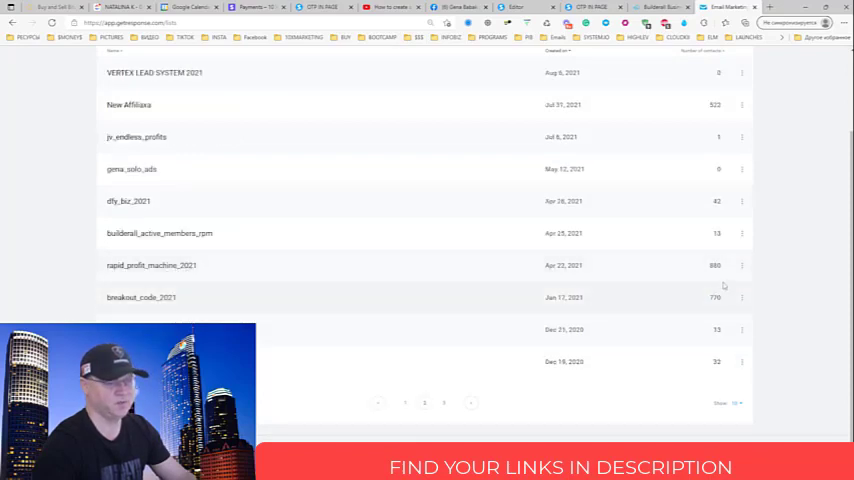
scroll("up", 3)
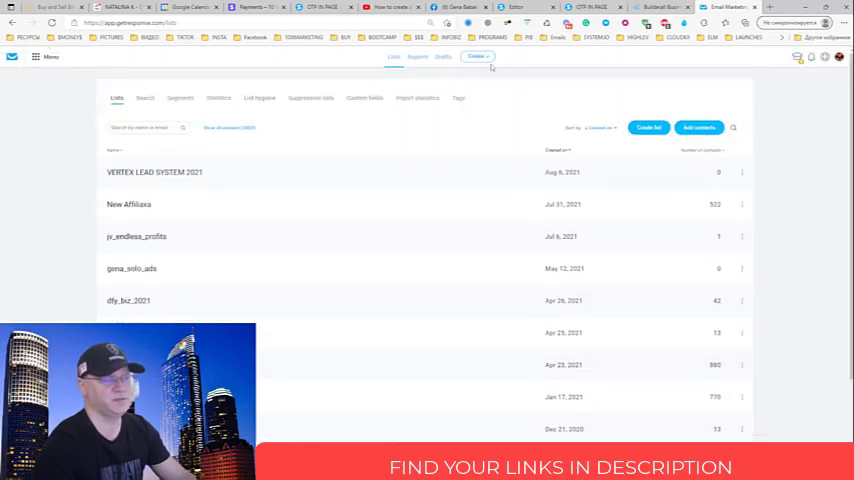
left_click(476, 56)
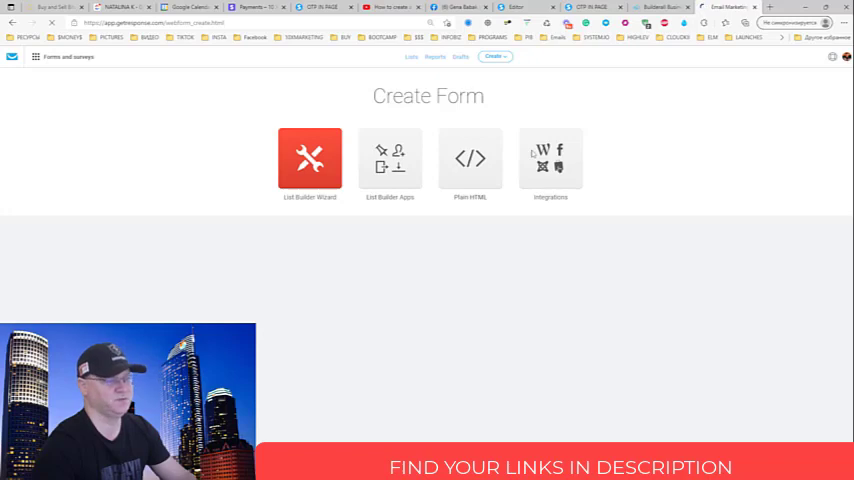
Choose the List Builder Wizard and use a template with an email field and send button.
left_click(306, 160)
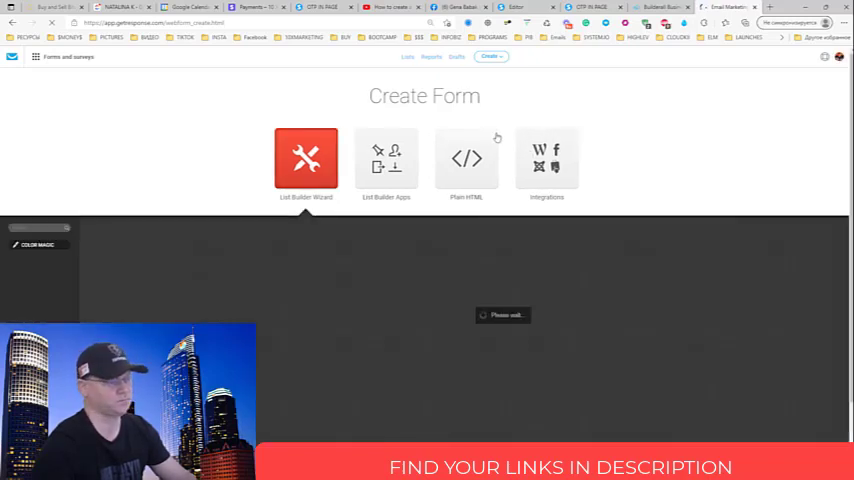
left_click(306, 160)
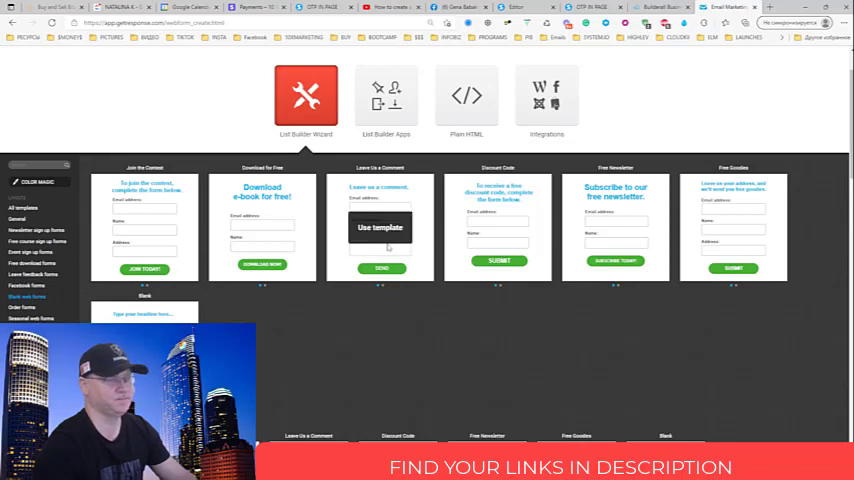
left_click(380, 228)
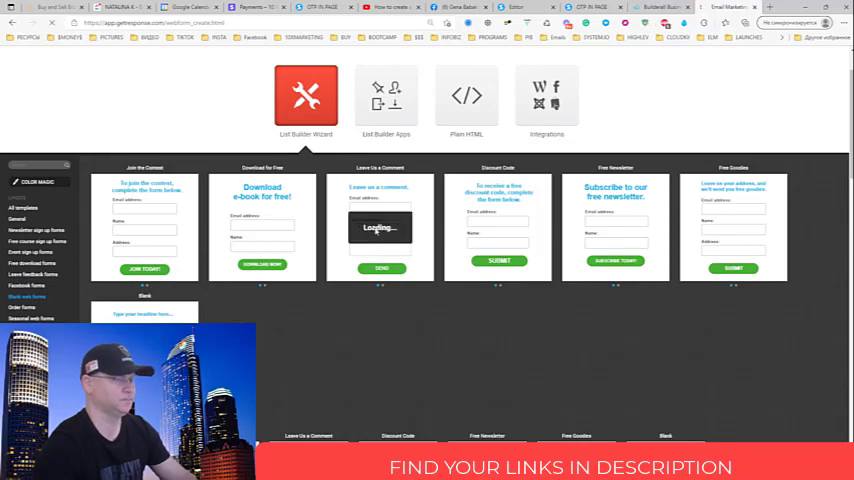
left_click(380, 228)
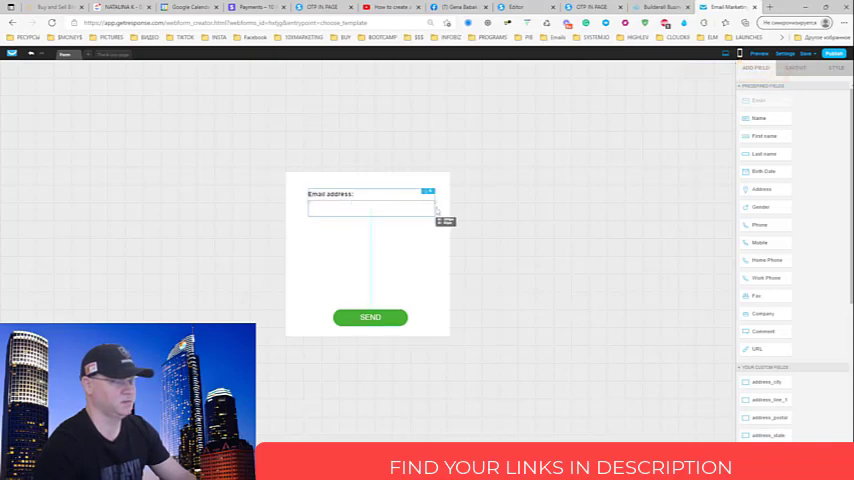
Move the SEND button to sit just below the email field.
left_click(370, 316)
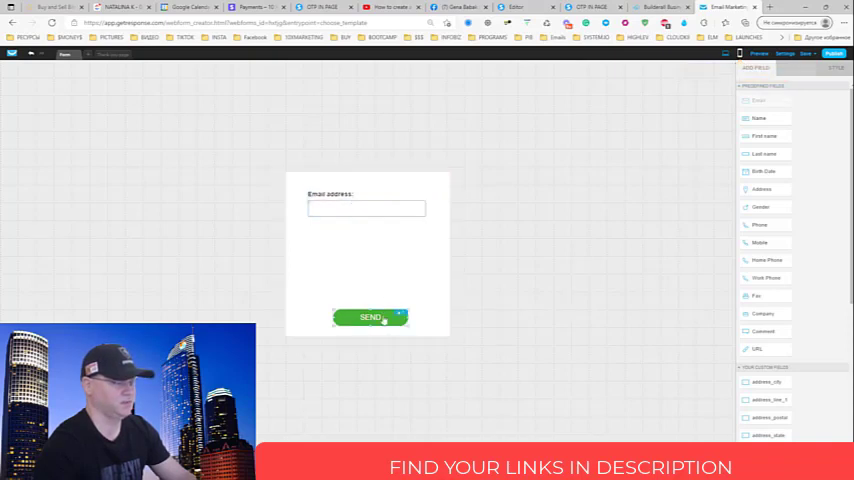
left_click_drag(372, 316, 344, 236)
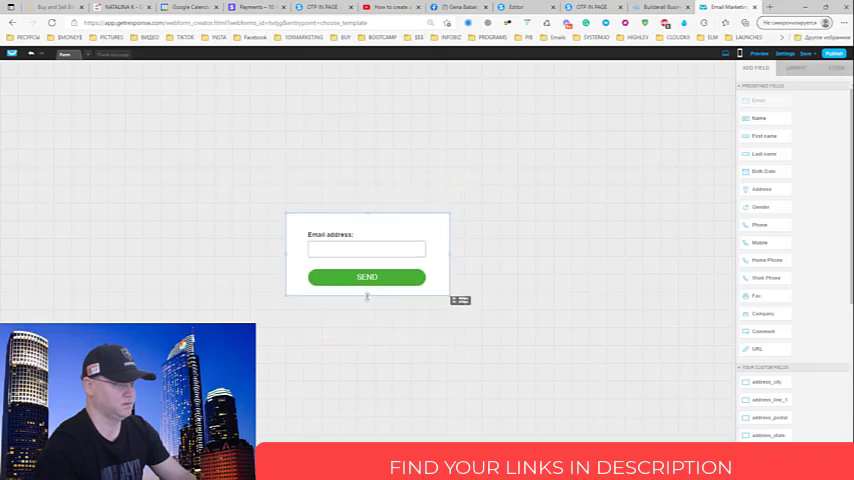
left_click(368, 276)
type("GET INSTANT")
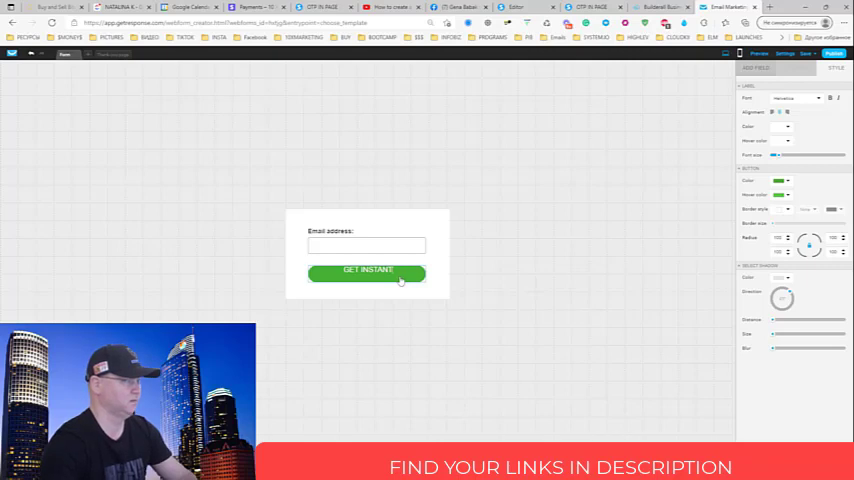
Relabel the submit button 'GET INSTANT ACCESS' and make it purple.
left_click(30, 54)
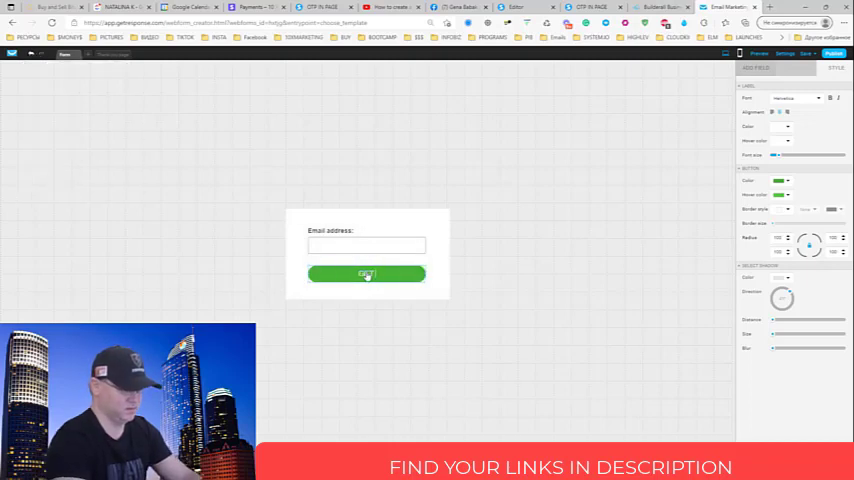
type("GET INSTANT ACCESS")
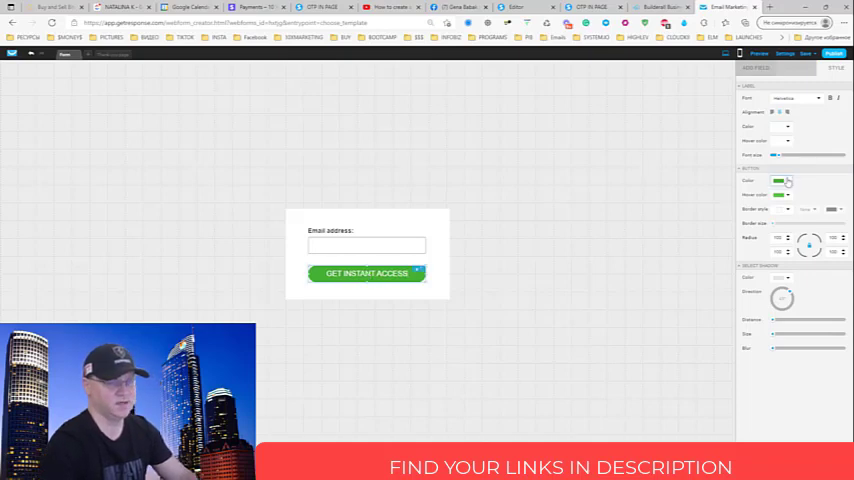
left_click(784, 180)
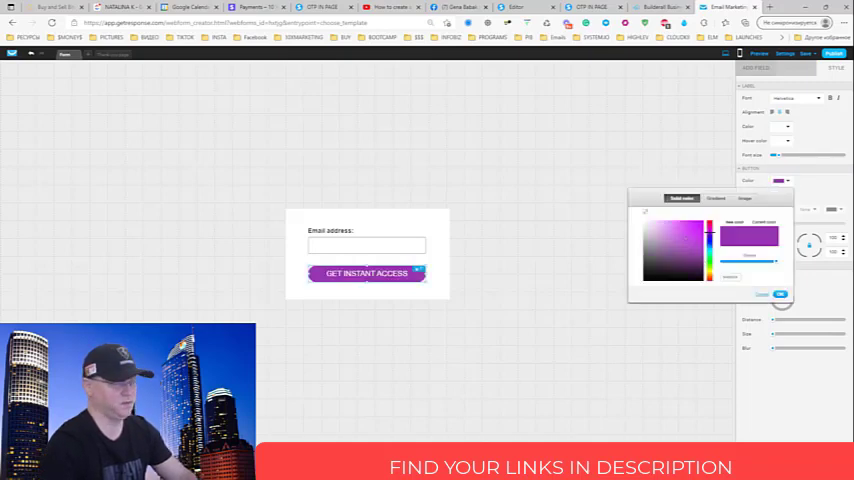
left_click(780, 294)
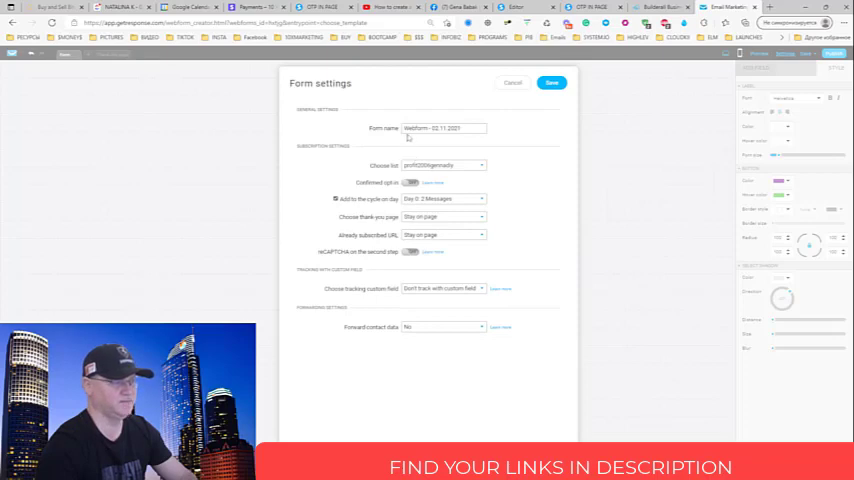
Rename the web form and choose where subscribers go after signing up.
left_click(444, 128)
type("RPM SYSTEME ")
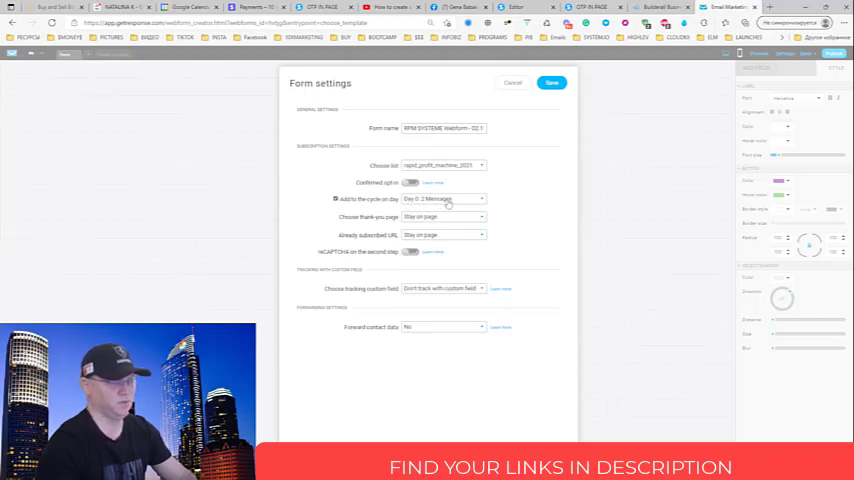
left_click(444, 216)
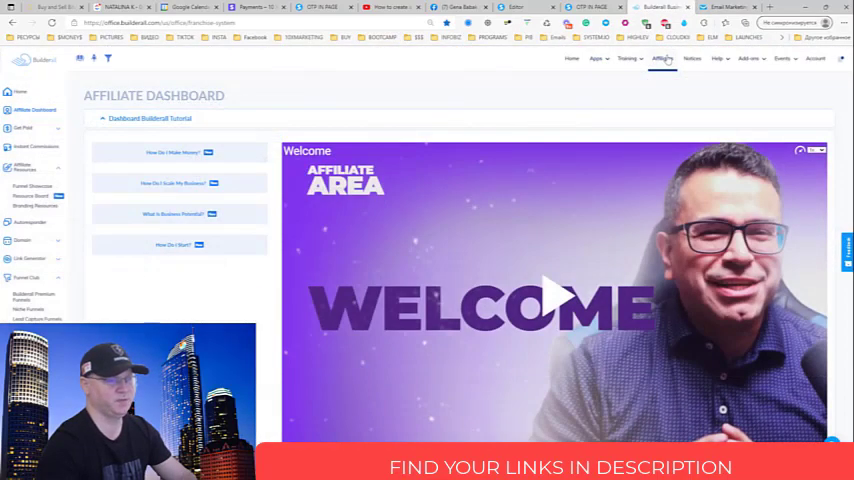
Open the Cheetah Website Builder from the Builderall tools menu.
left_click(596, 58)
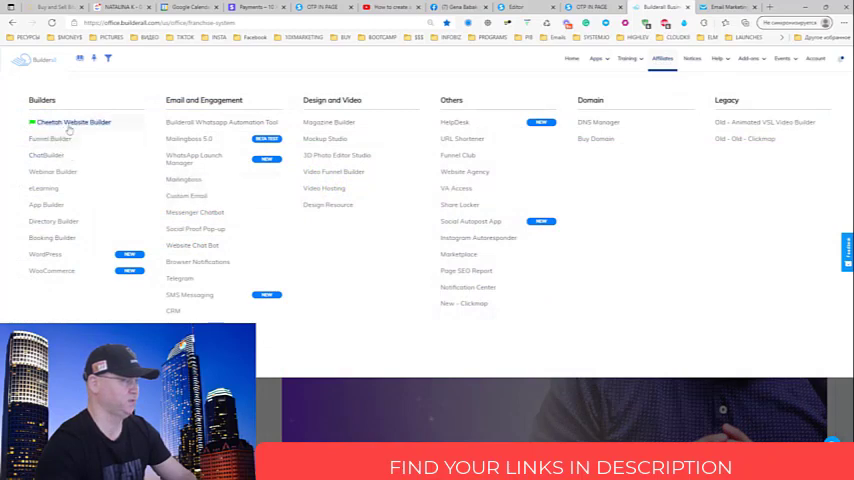
left_click(72, 122)
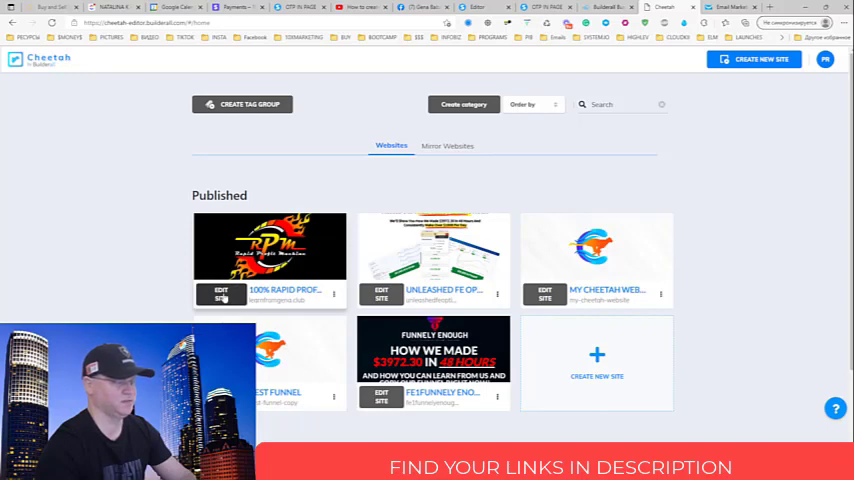
Open the Rapid Profit Machine site and view its welcome page live to get its URL.
left_click(220, 294)
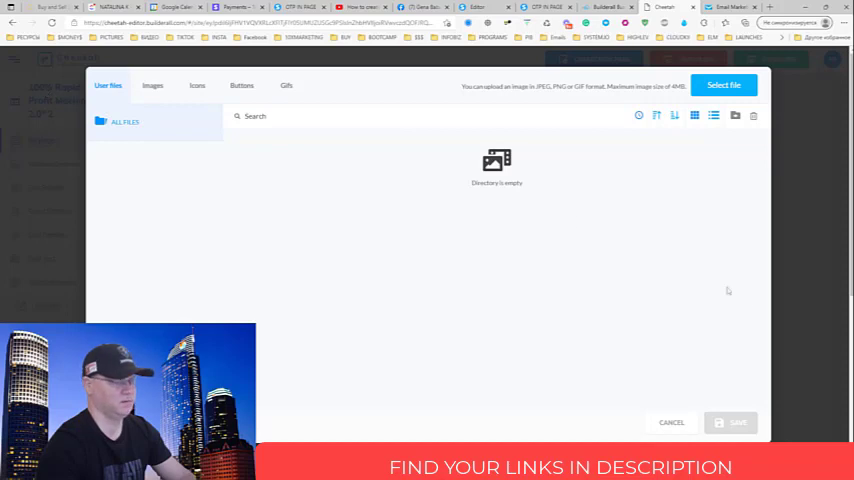
mouse_move(778, 132)
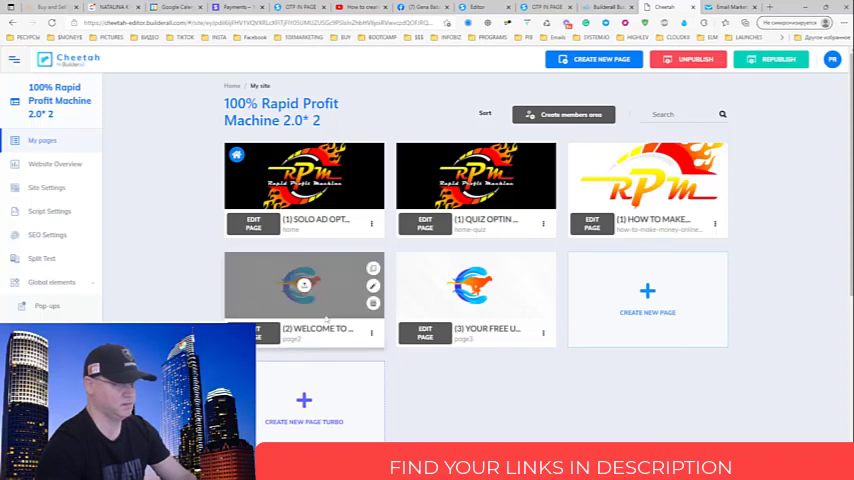
left_click(372, 332)
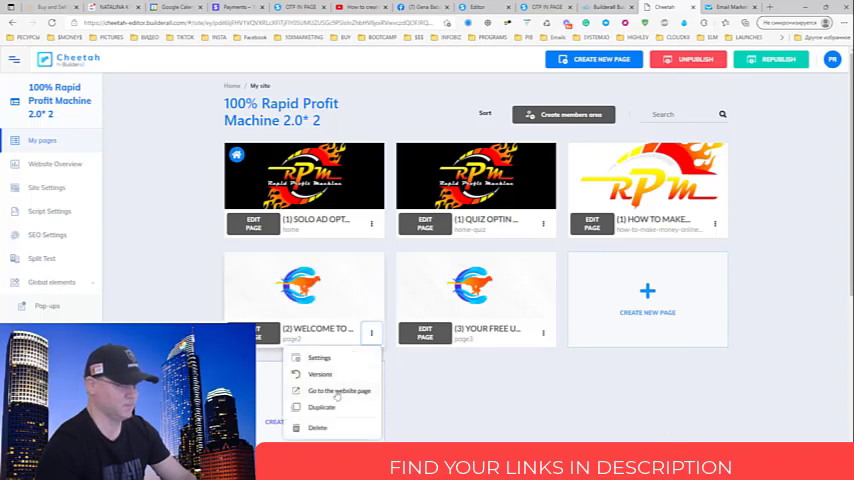
left_click(340, 390)
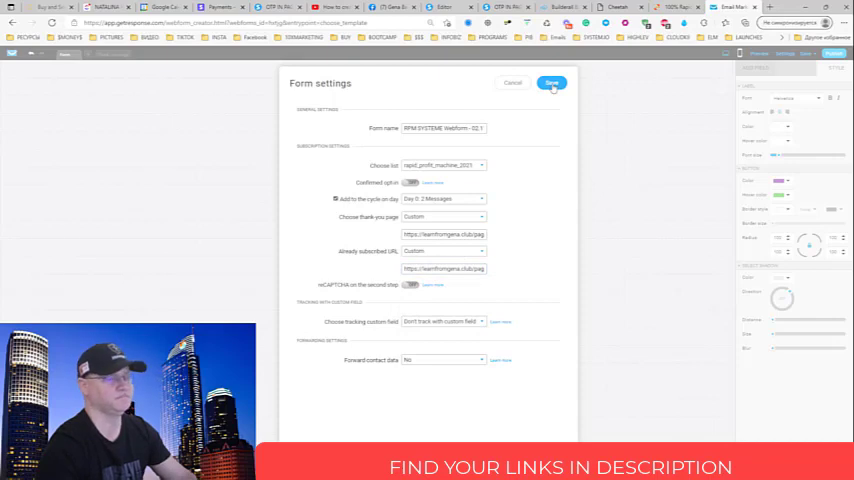
Save the form's redirect settings and publish the web form, confirming publishing.
left_click(552, 84)
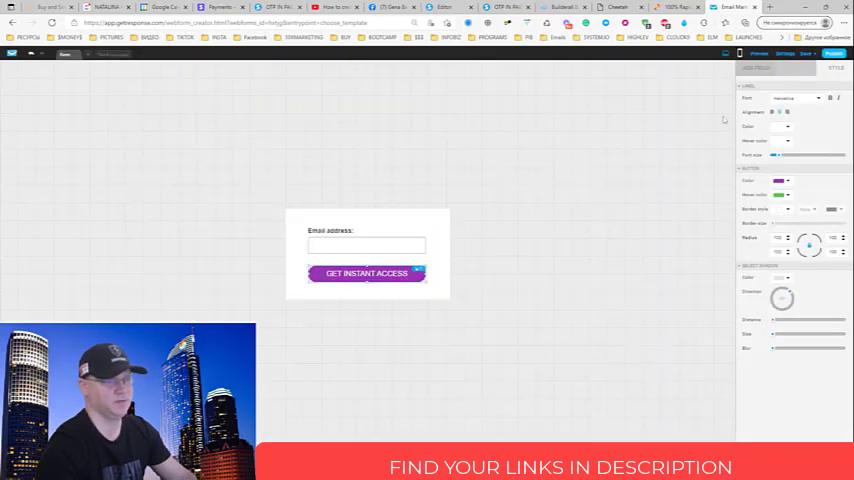
left_click(836, 52)
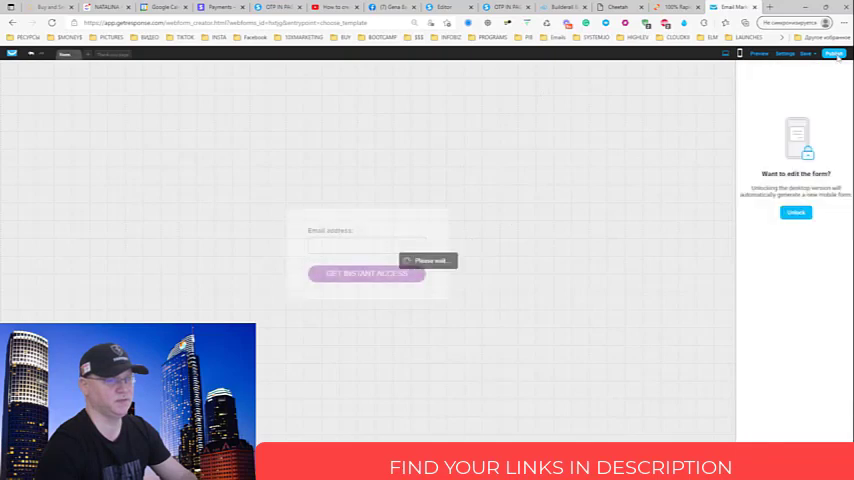
left_click(834, 52)
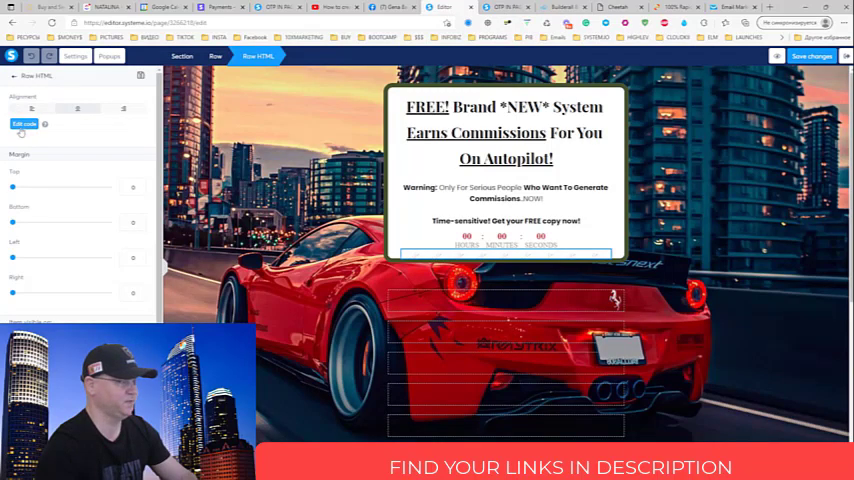
Save the squeeze page changes in the systeme.io editor.
left_click(24, 124)
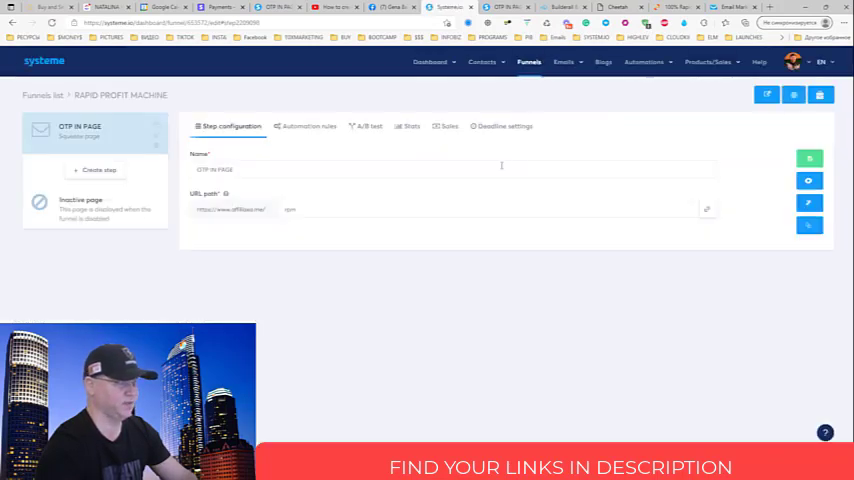
mouse_move(300, 192)
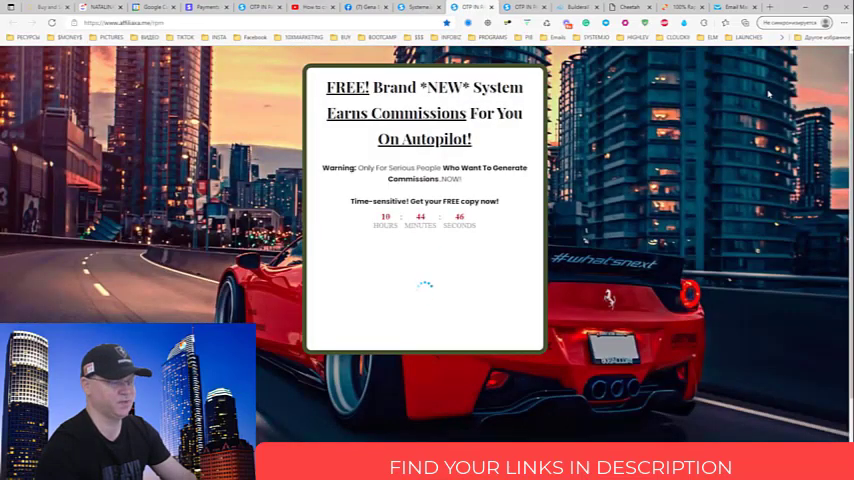
Submit a test email via GET INSTANT ACCESS and play the video on the Cheetah welcome page.
left_click(424, 272)
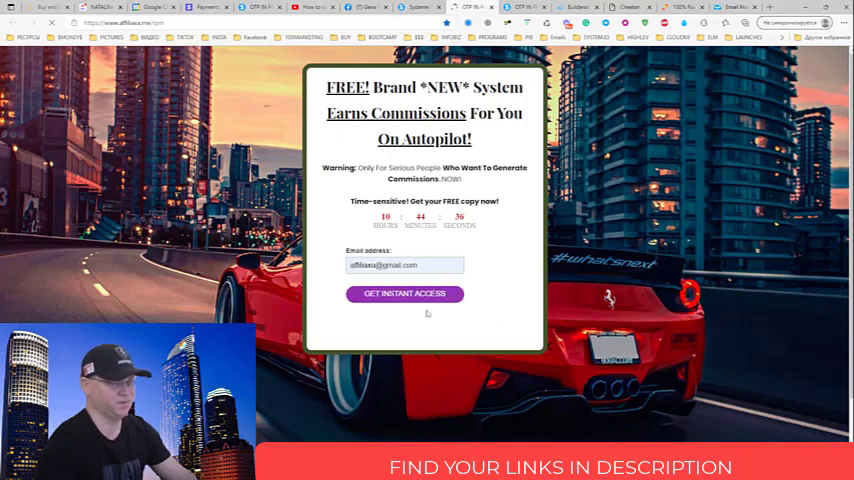
left_click(404, 292)
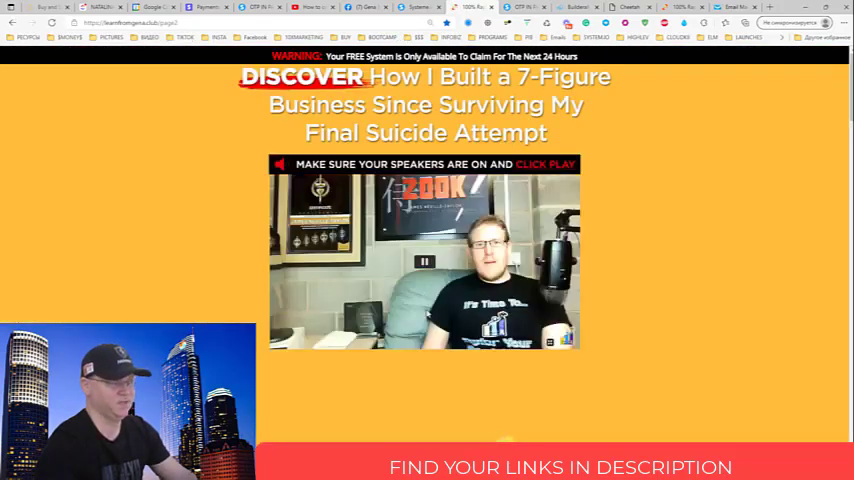
left_click(424, 260)
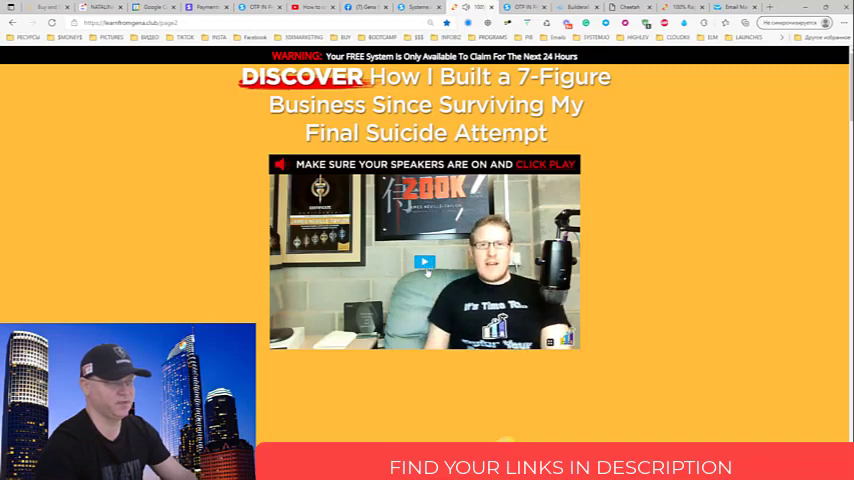
scroll("down", 3)
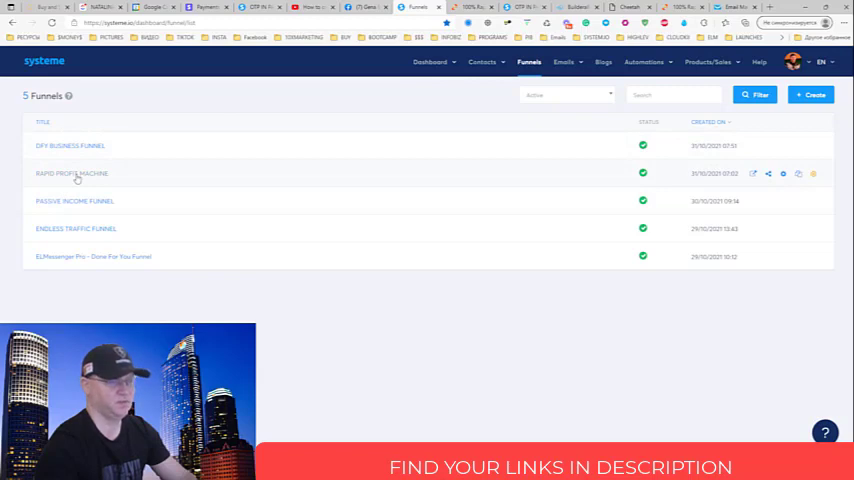
left_click(72, 172)
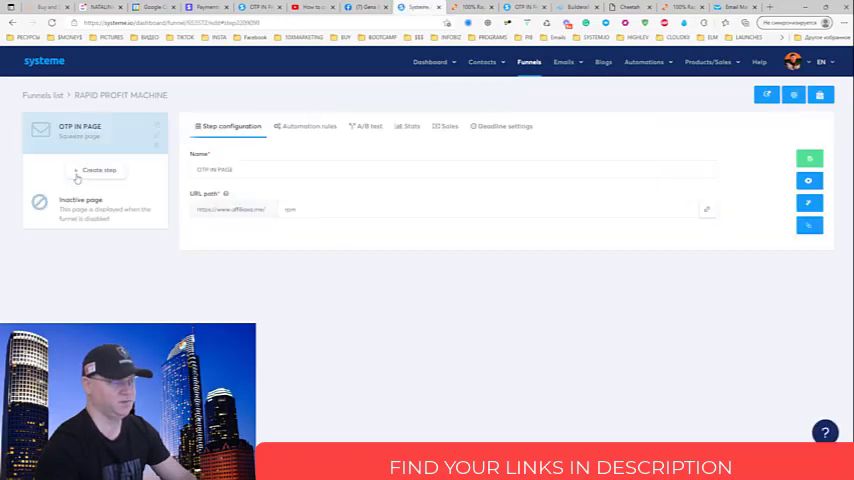
left_click(304, 208)
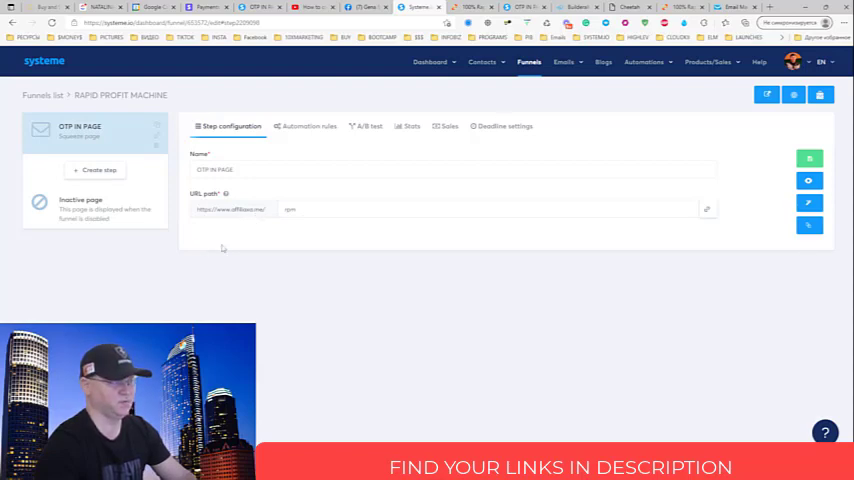
mouse_move(544, 152)
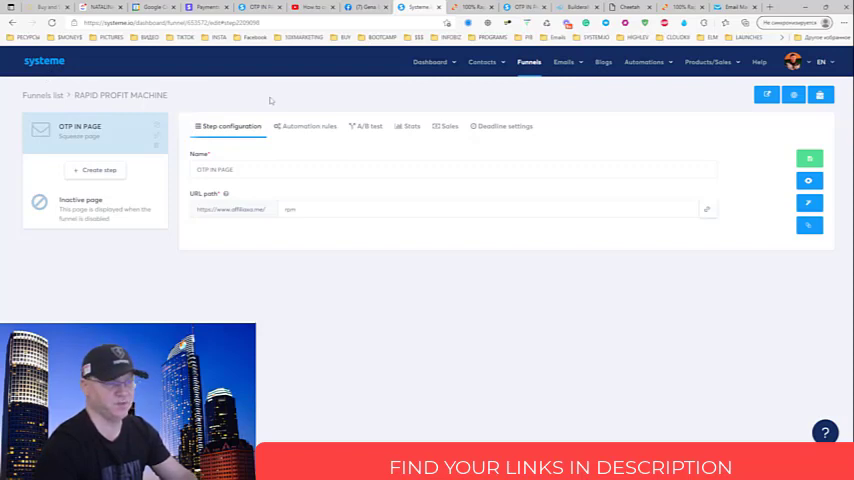
mouse_move(470, 50)
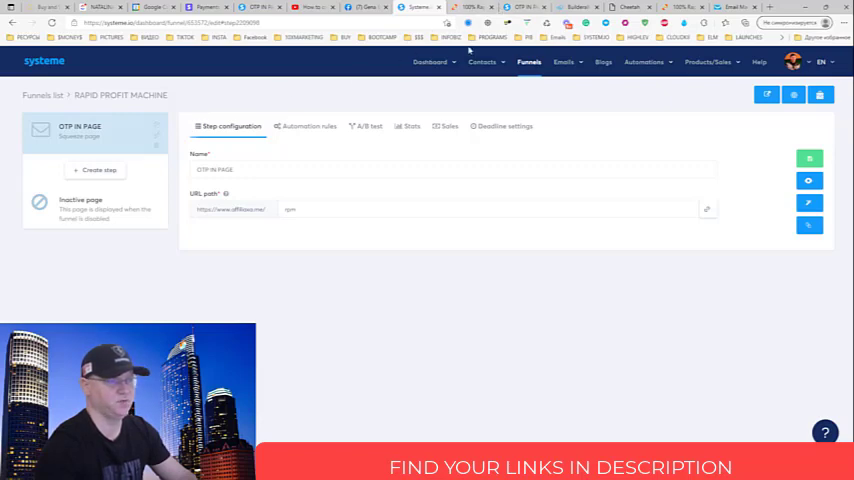
mouse_move(592, 200)
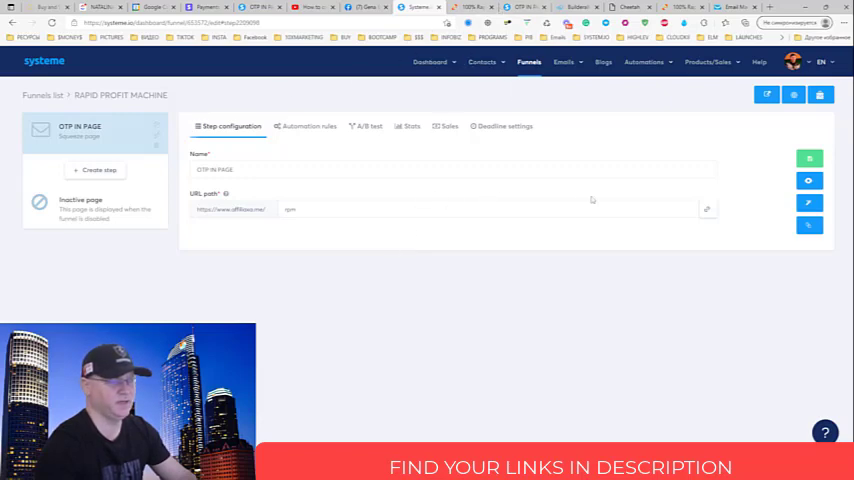
mouse_move(200, 276)
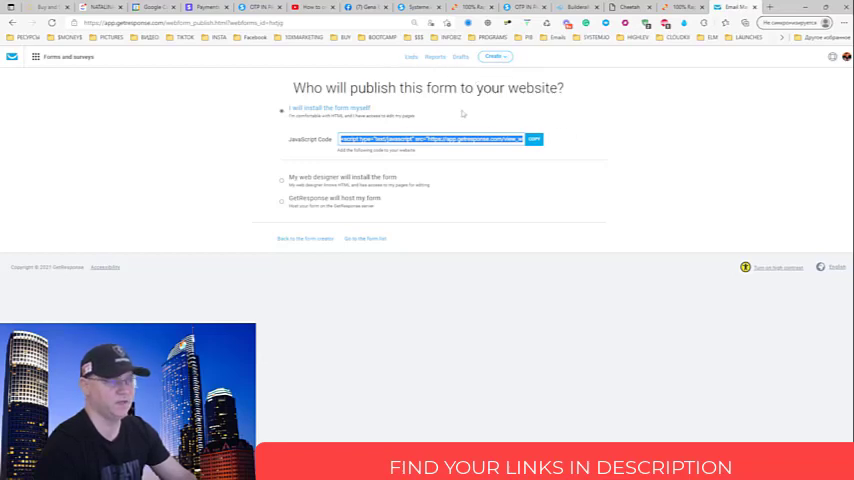
Choose 'I will install the form myself' and copy the web form's embed code.
left_click(416, 8)
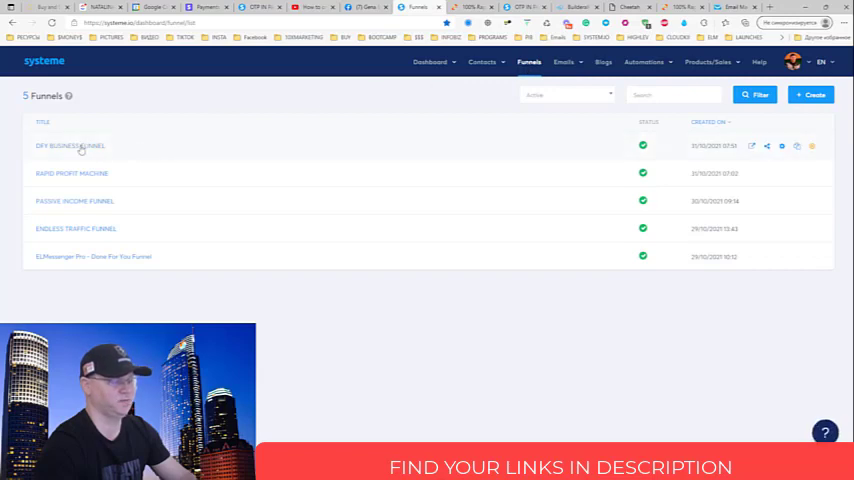
mouse_move(80, 232)
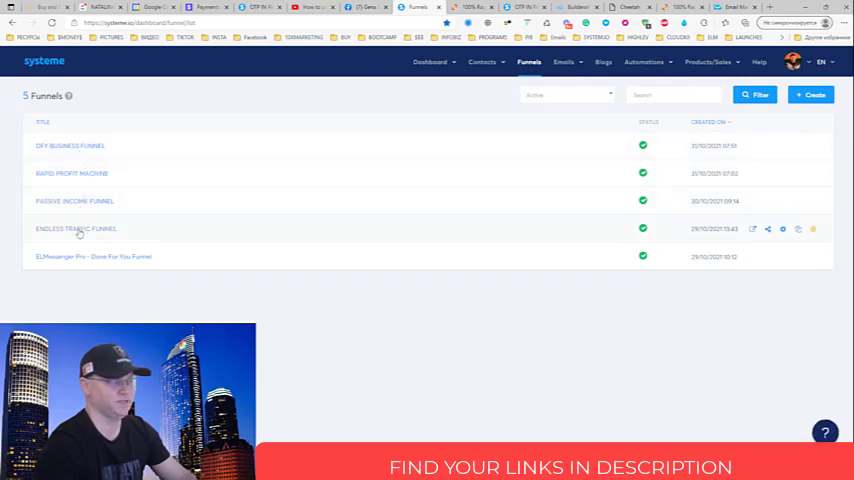
Preview the DFY BUSINESS FUNNEL opt-in page live, play its intro video, and return to the step settings.
left_click(68, 144)
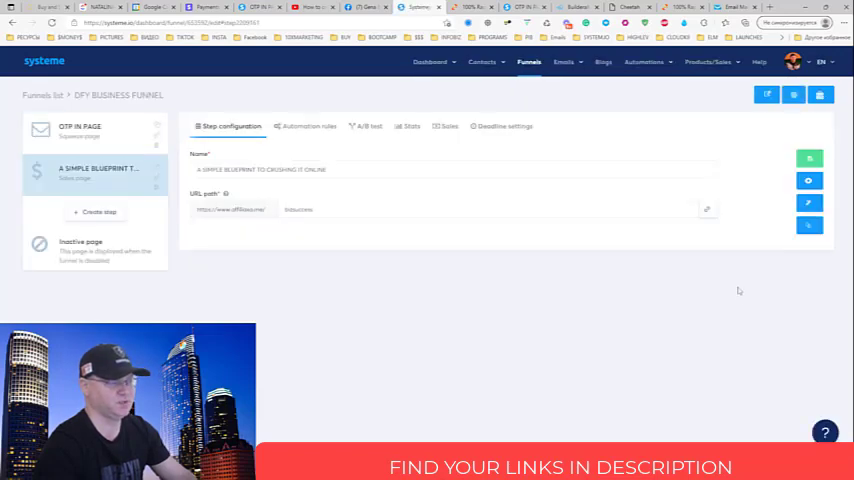
left_click(96, 132)
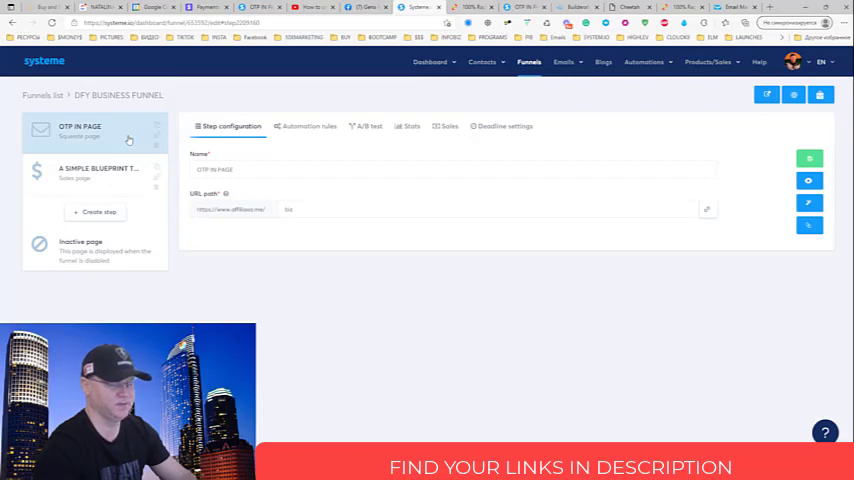
left_click(96, 172)
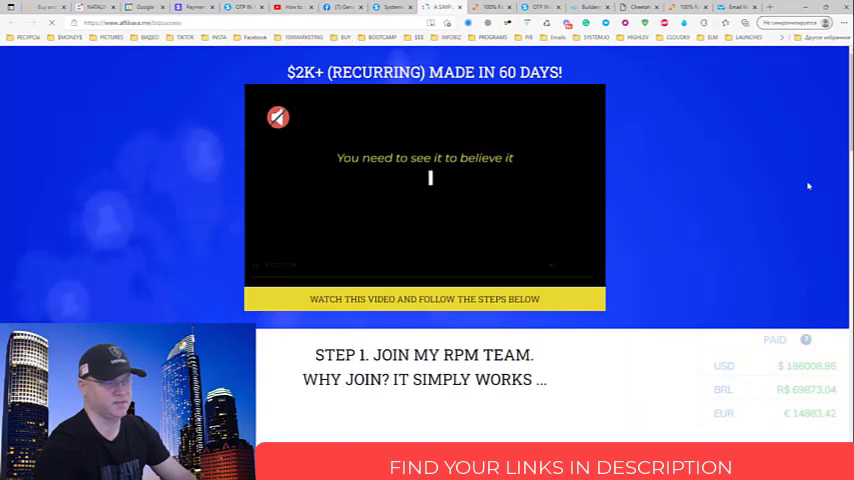
left_click(424, 186)
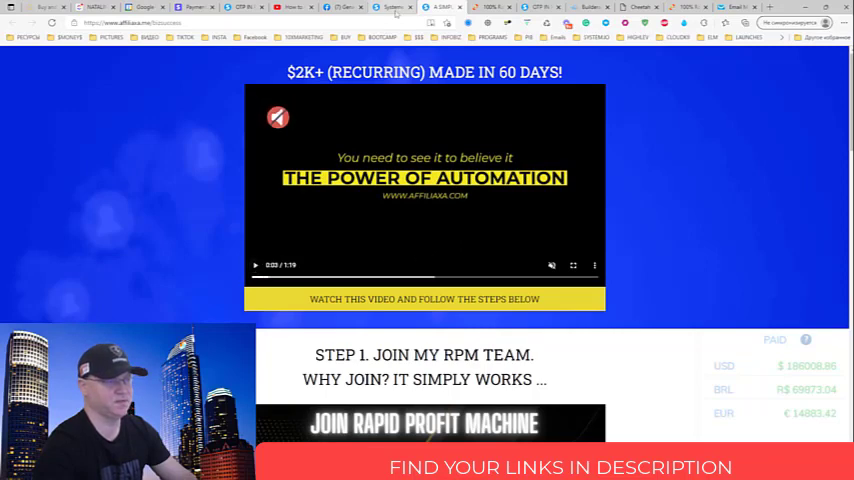
left_click(390, 8)
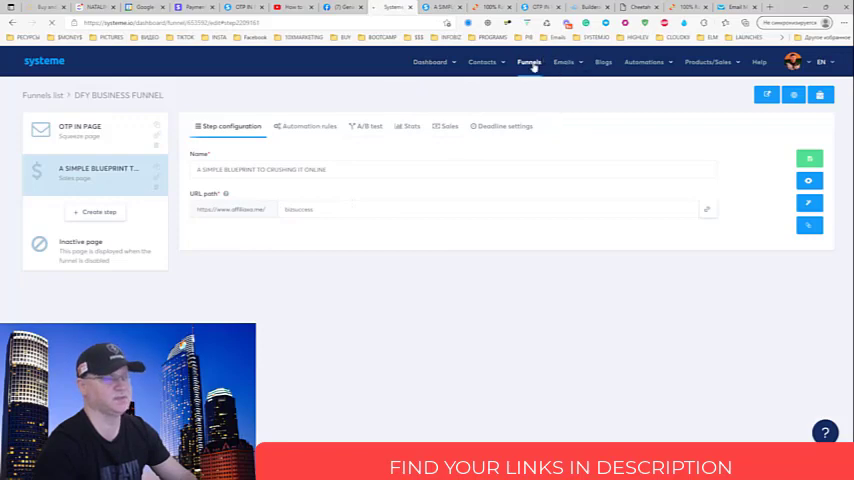
left_click(528, 62)
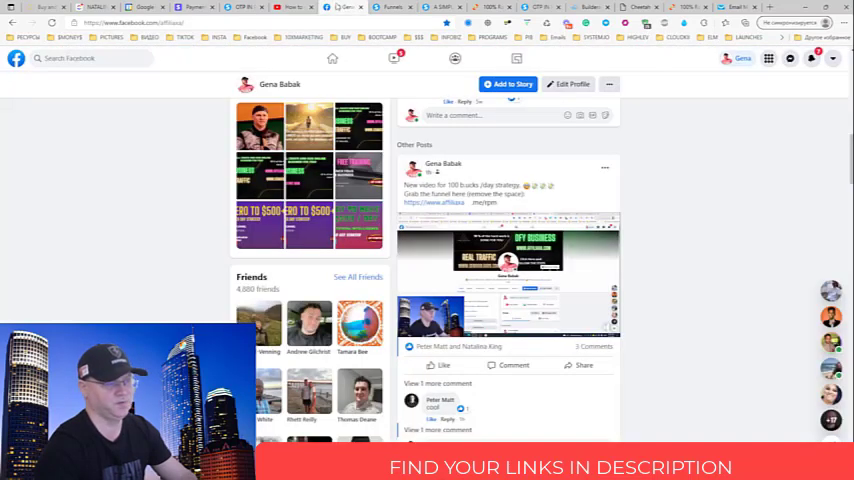
Scroll the Facebook profile to the pinned DFY BUSINESS post with its link.
scroll("down", 3)
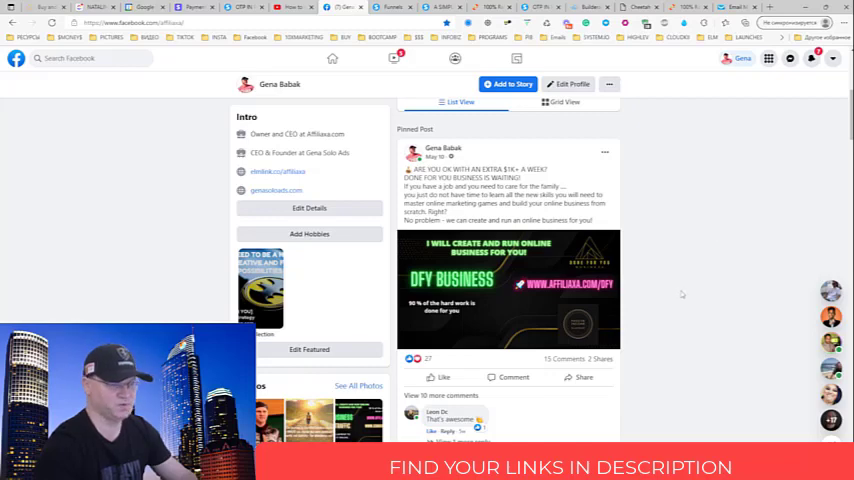
mouse_move(568, 312)
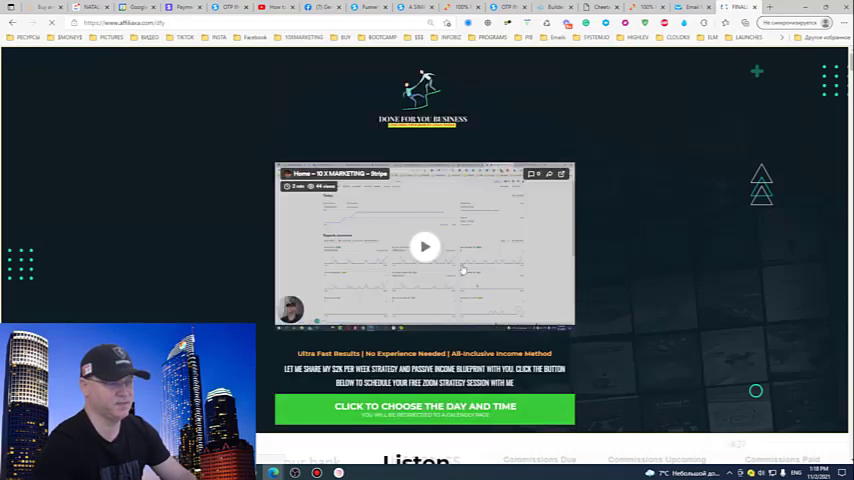
mouse_move(636, 246)
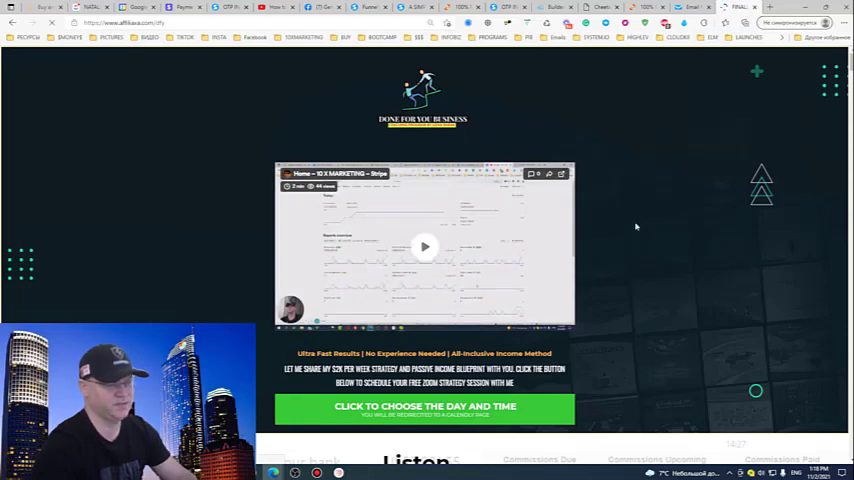
Scroll the live DFY landing page through the video and reveal list down to the booking calendar.
scroll("down", 3)
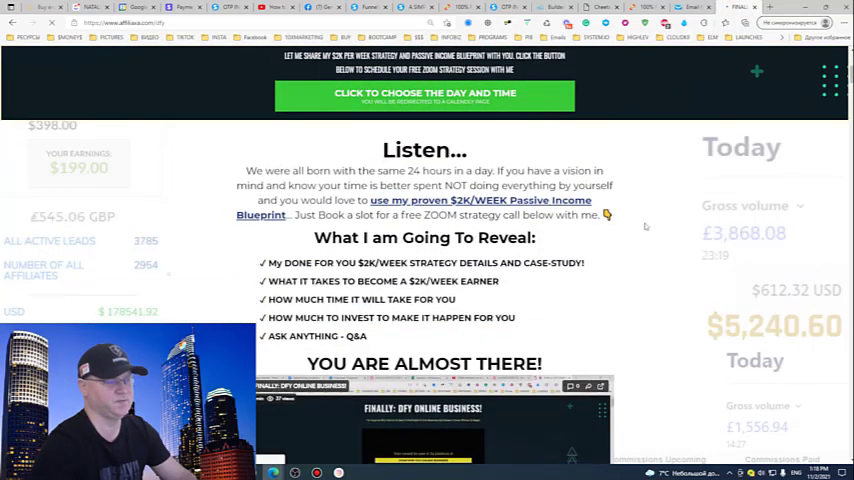
scroll("down", 3)
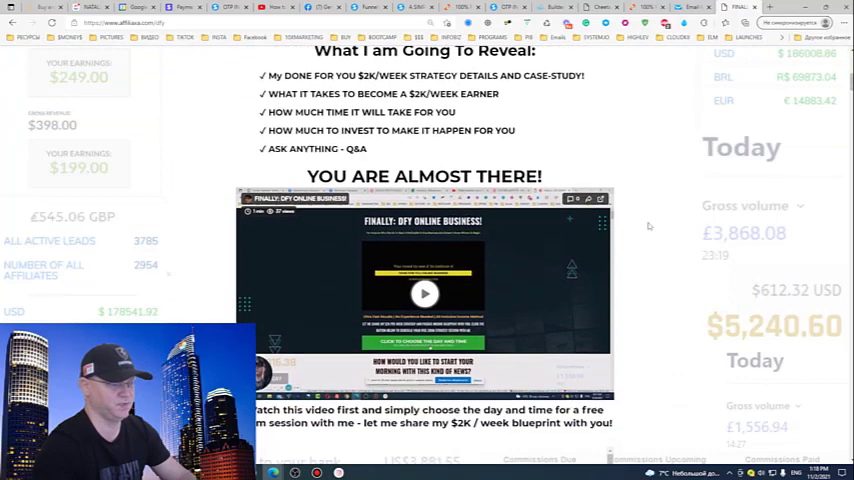
scroll("up", 3)
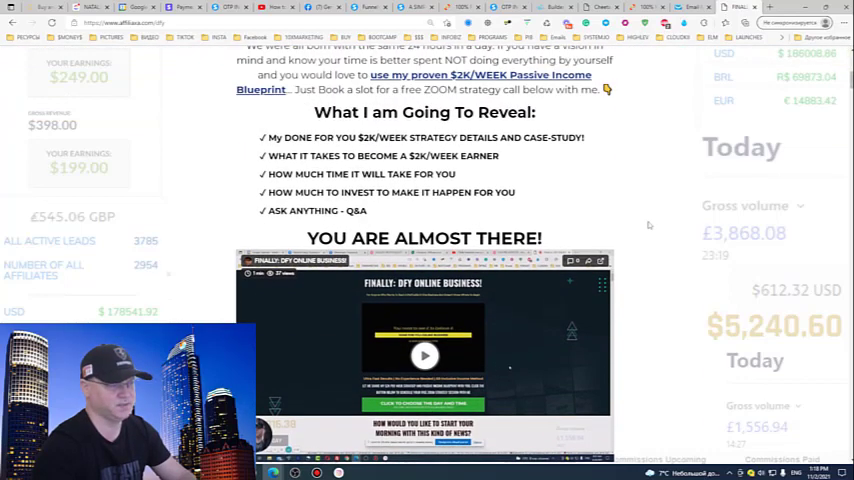
scroll("down", 3)
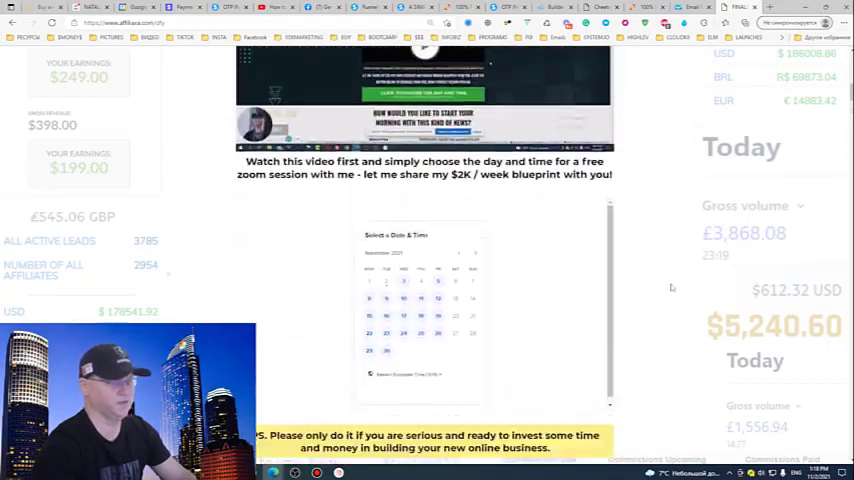
scroll("down", 3)
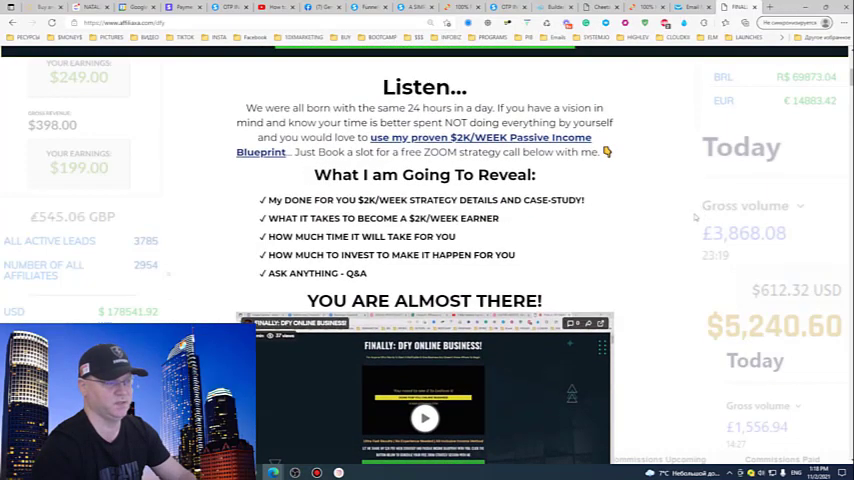
scroll("down", 3)
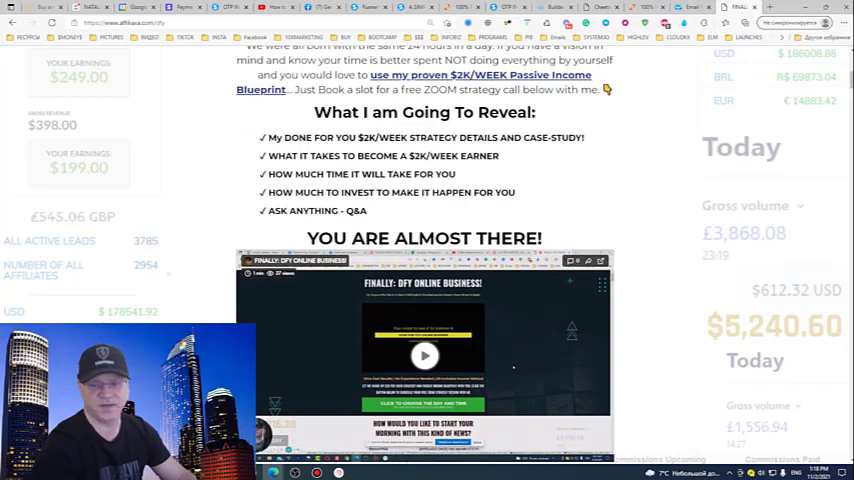